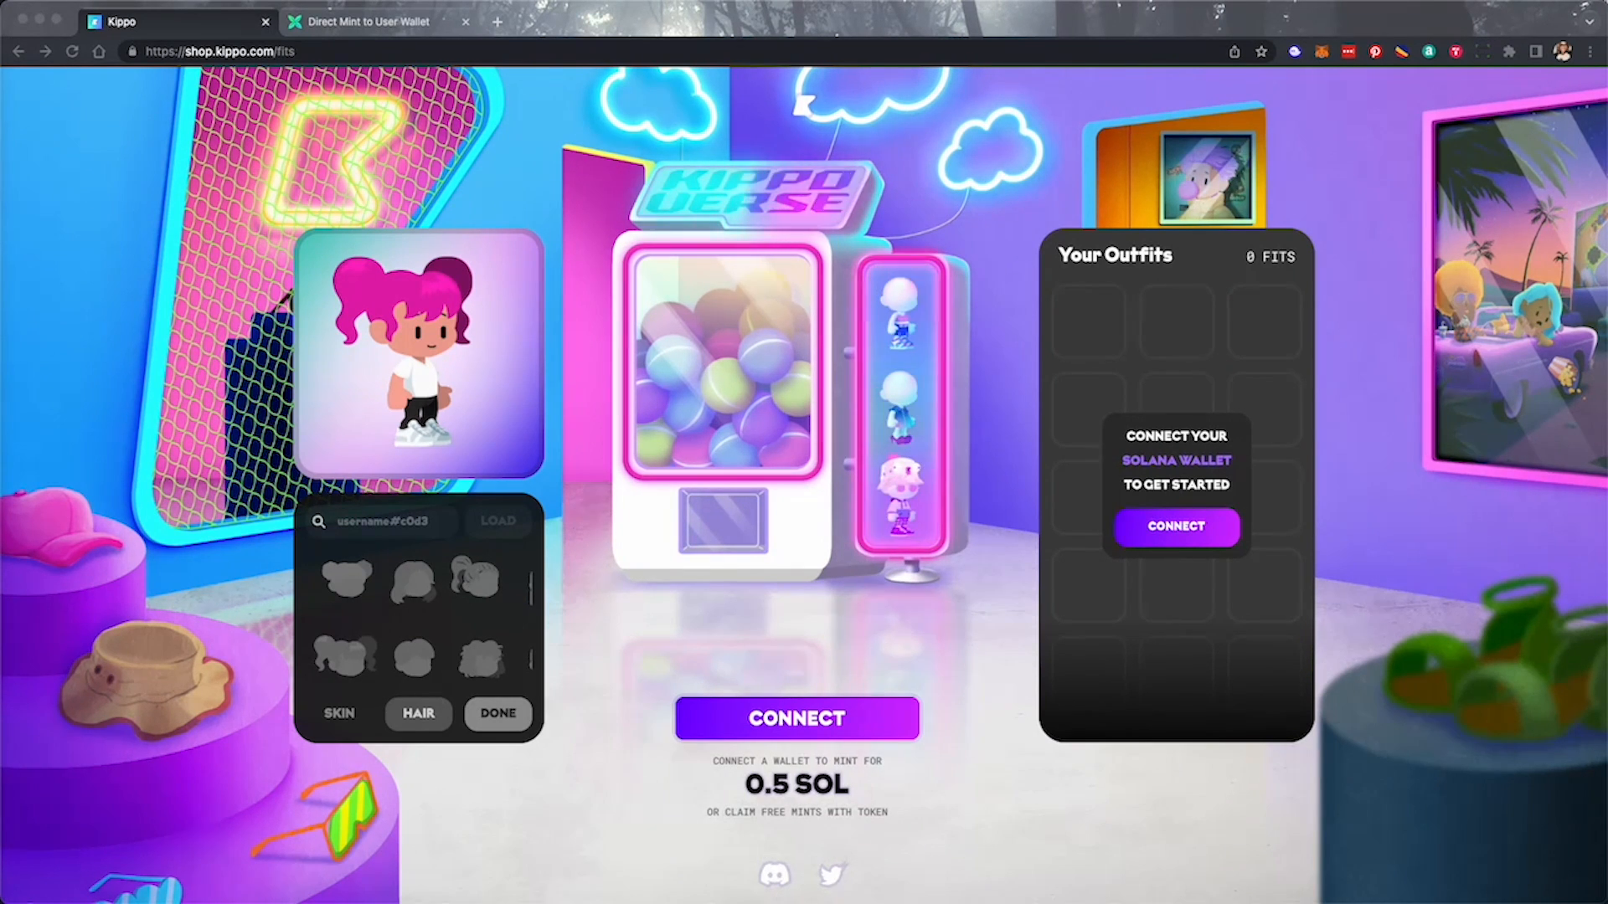
Connect the Phantom Solana wallet via CONNECT and briefly toggle the SKIN colour palette.
{"action": "left_click", "coordinate": [1175, 526]}
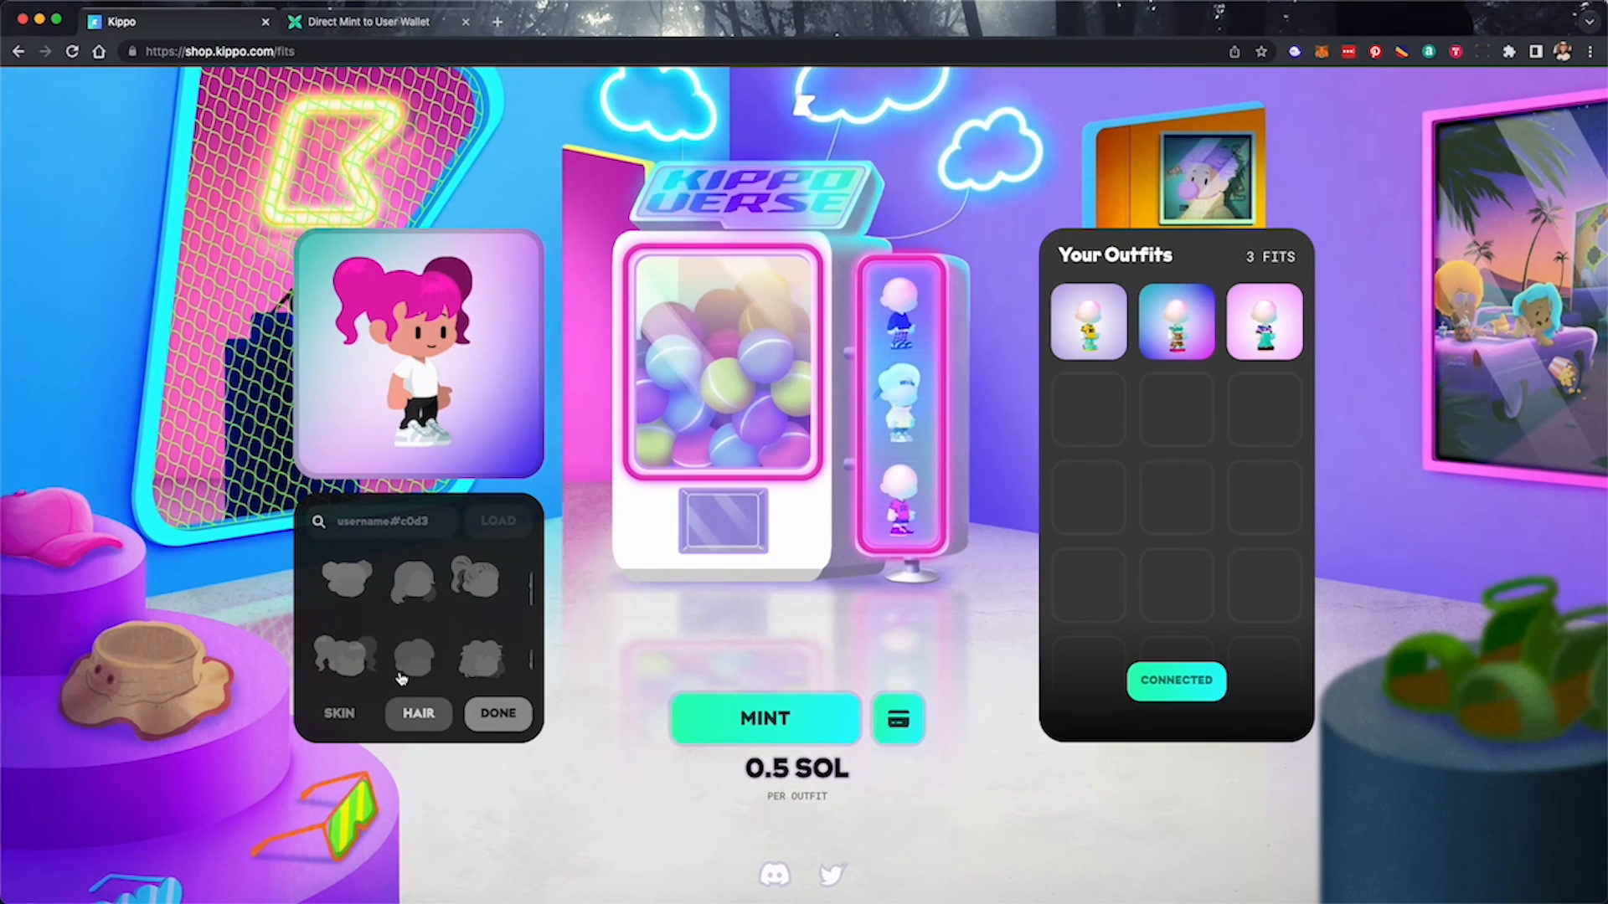
{"action": "left_click", "coordinate": [338, 713]}
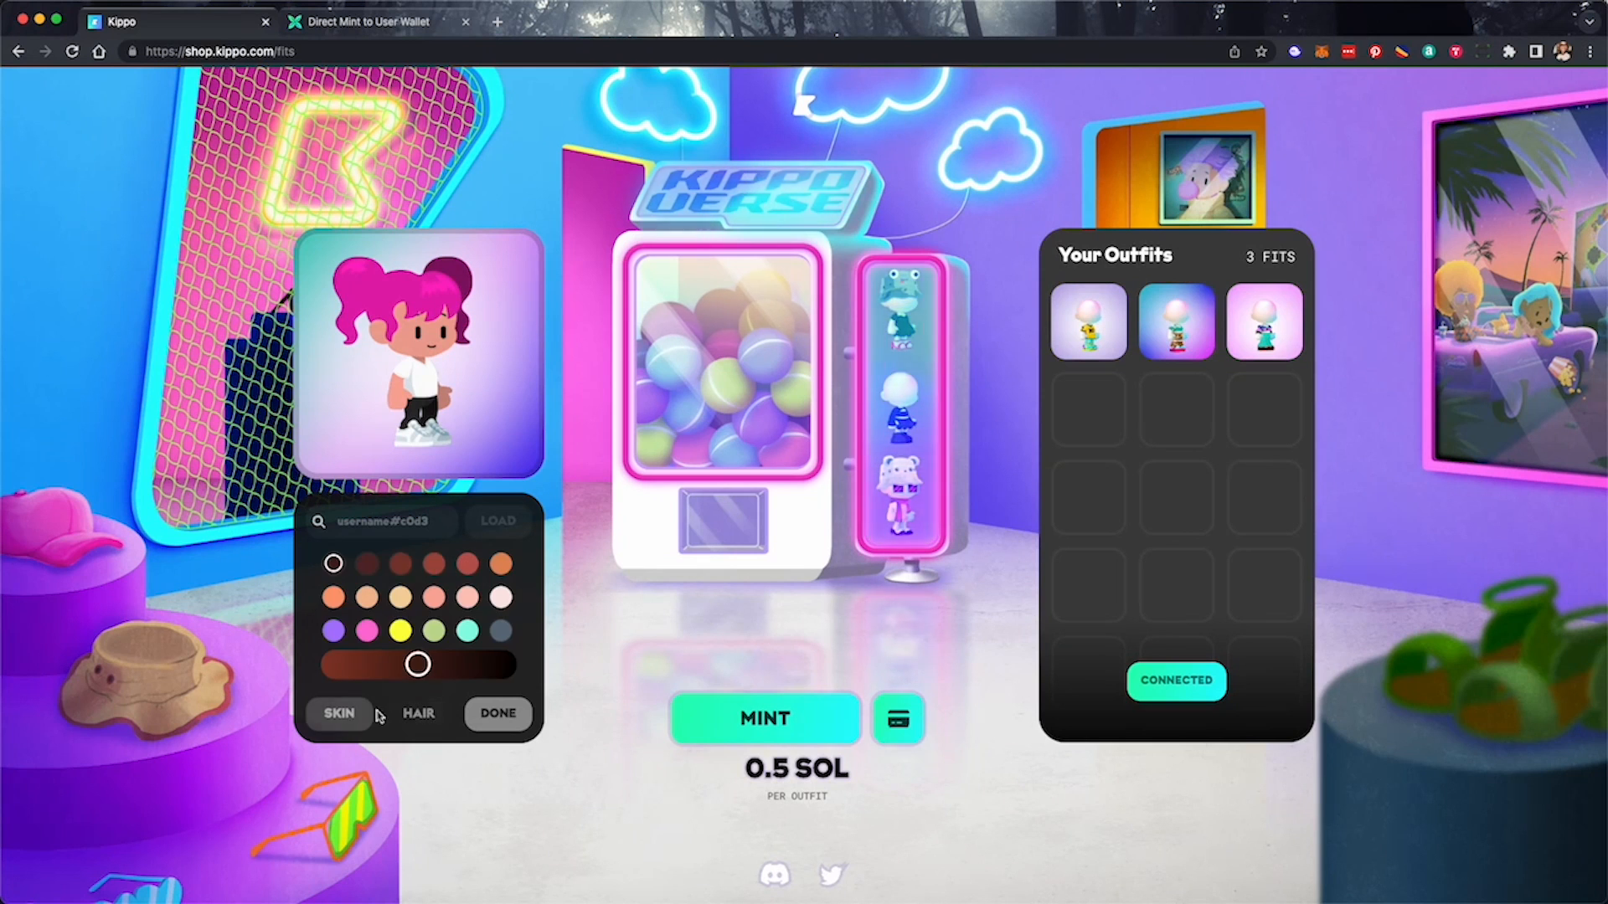
{"action": "left_click", "coordinate": [417, 713]}
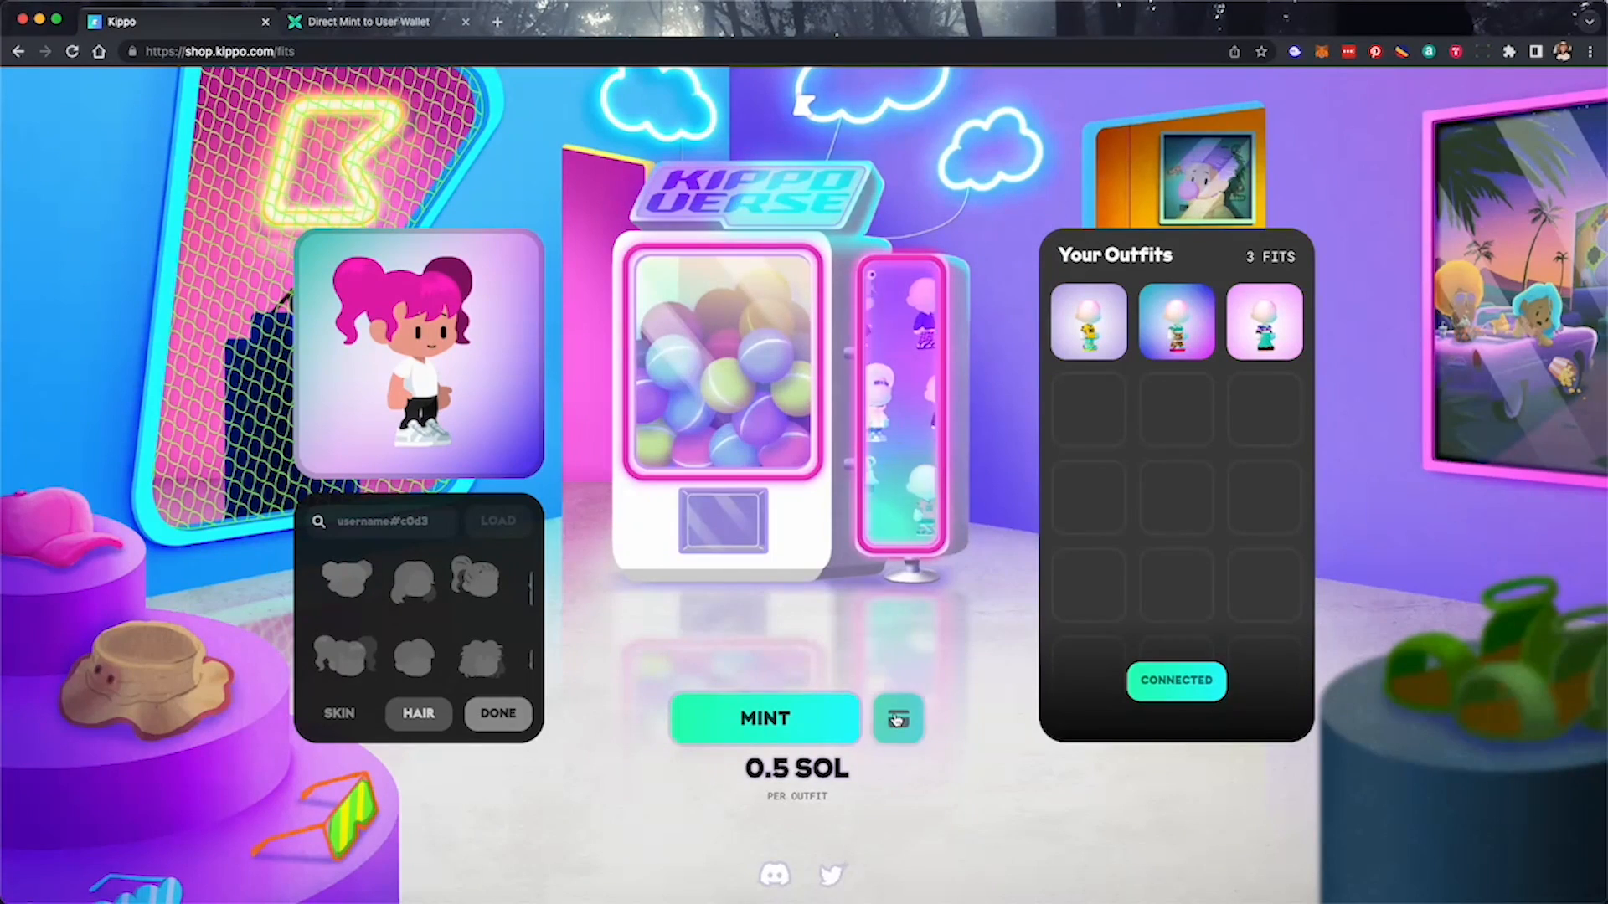
Pay $12.90 (0.5 SOL) by card for one Kippo Style outfit, minting Outfit A-25251.
{"action": "left_click", "coordinate": [898, 718]}
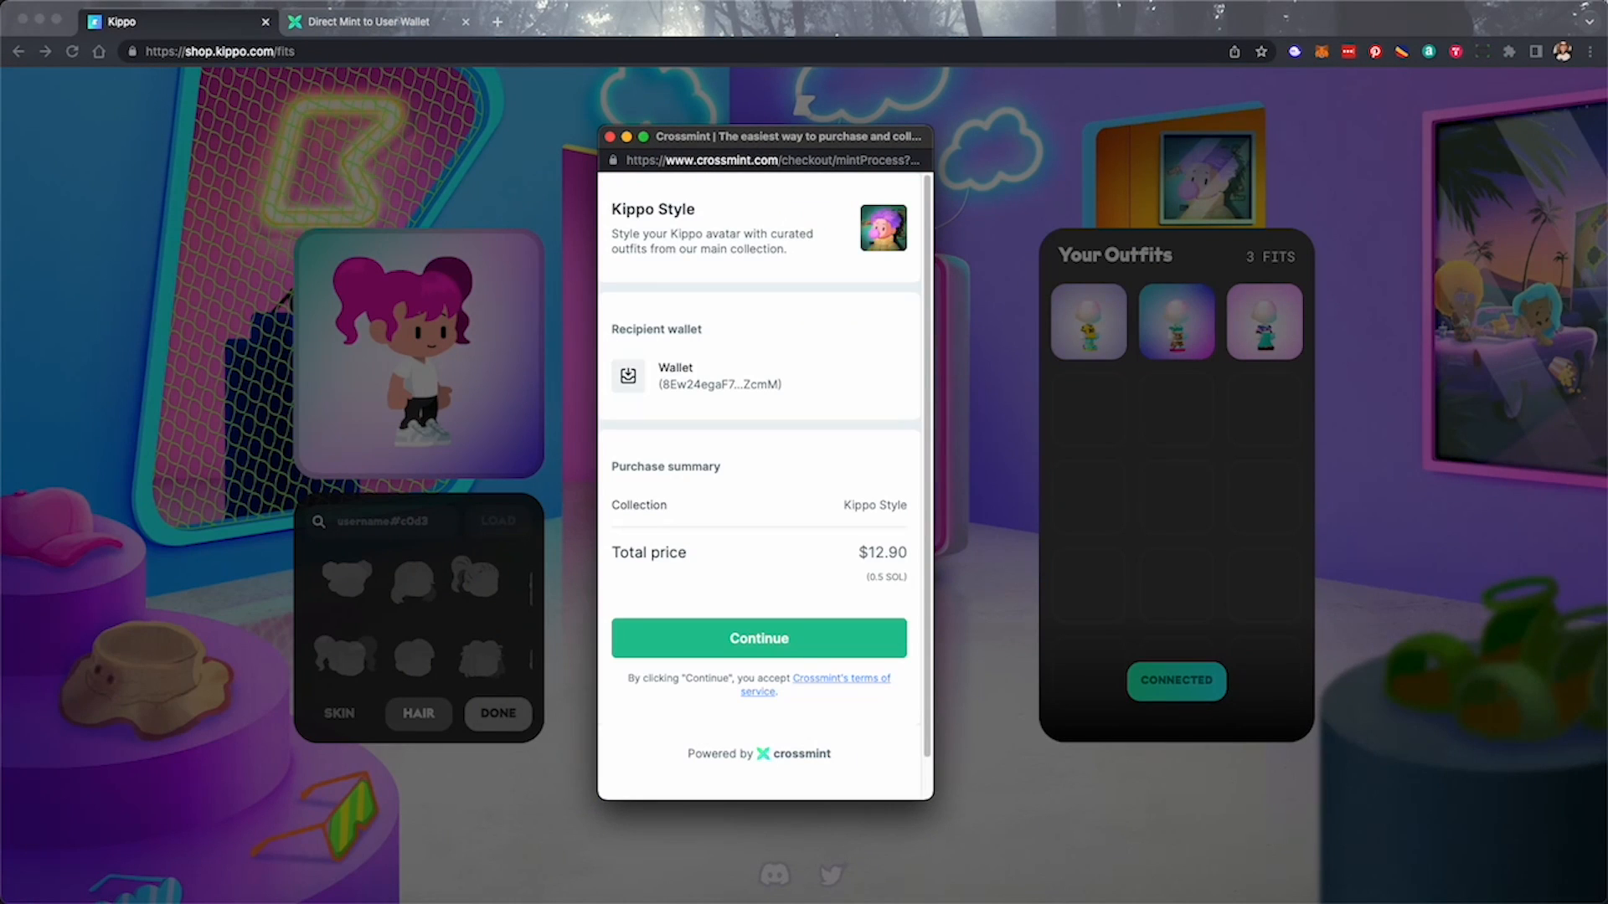
{"action": "mouse_move", "coordinate": [758, 637]}
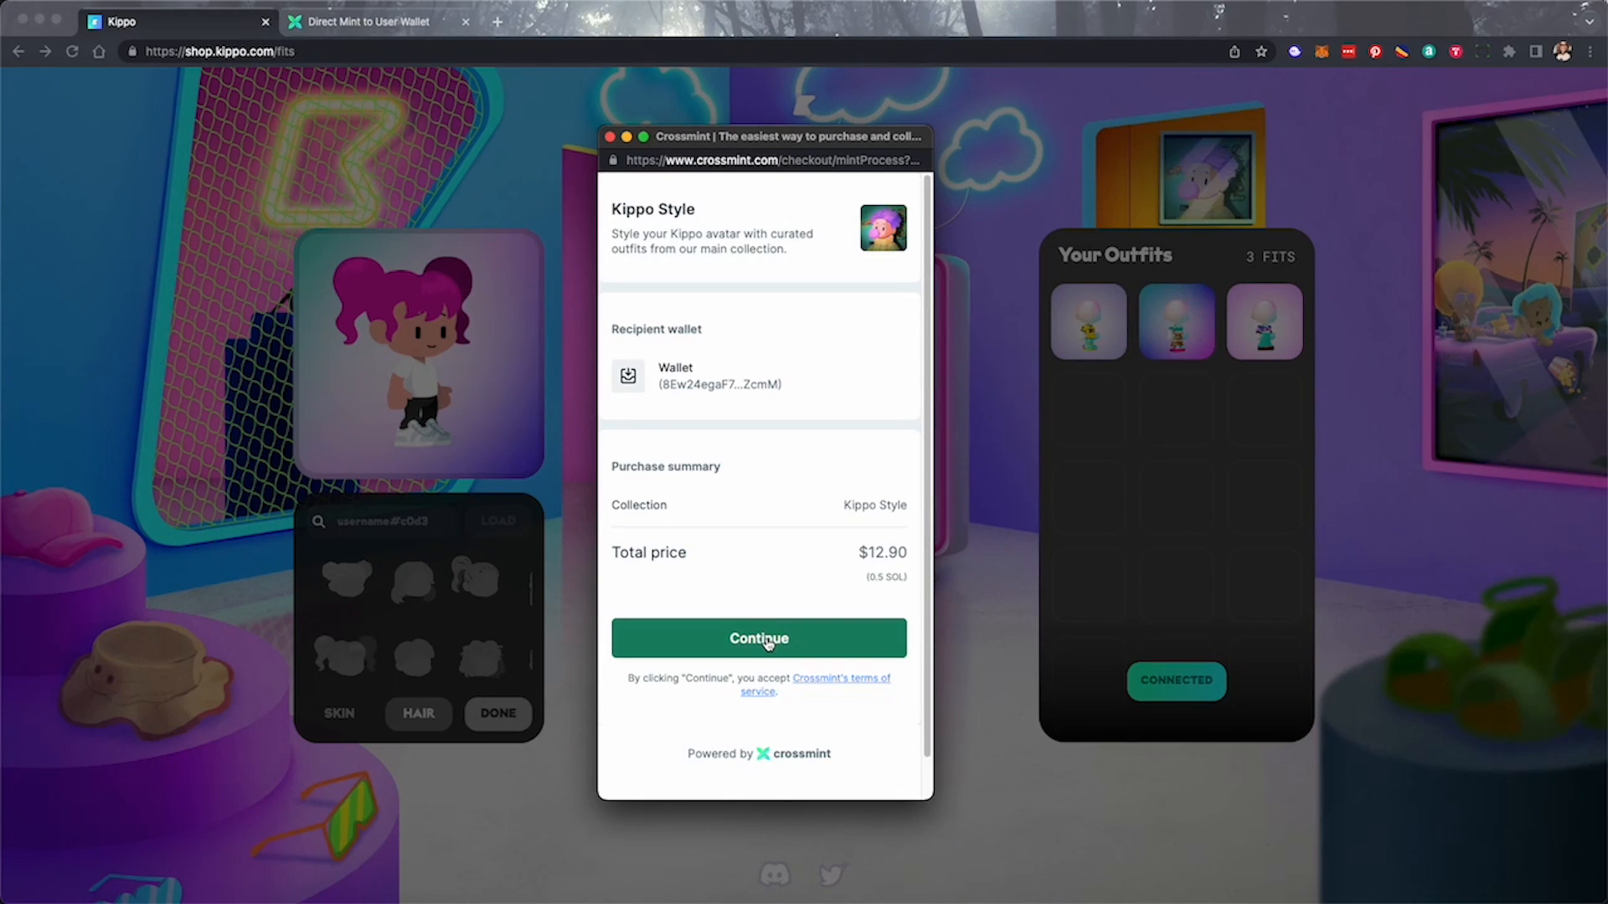
{"action": "left_click", "coordinate": [759, 638]}
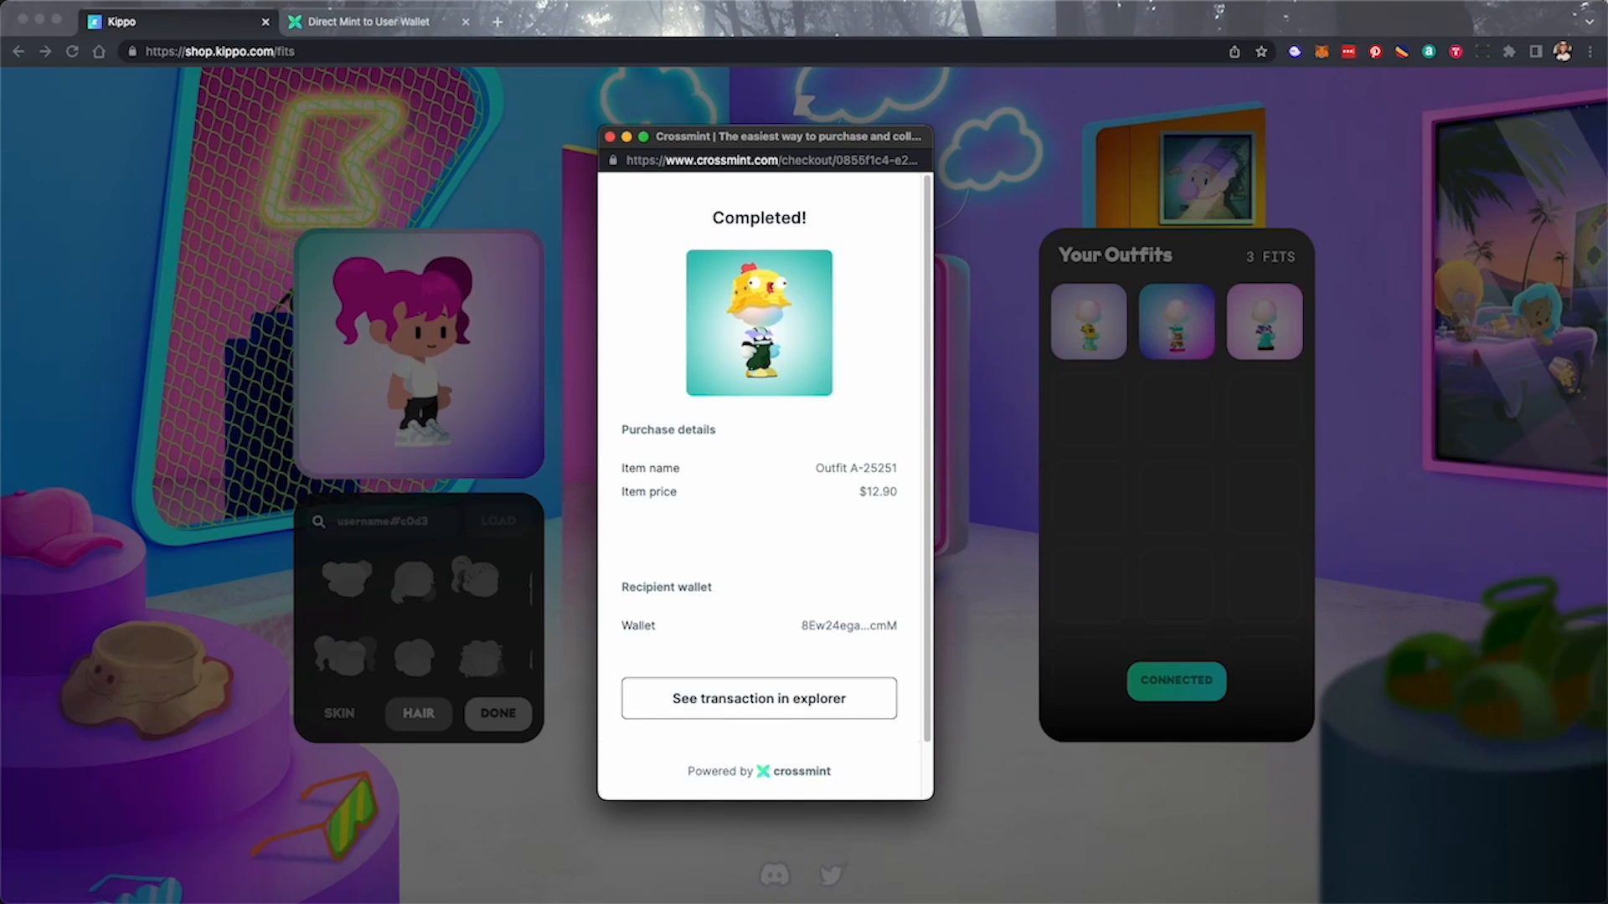
View Outfit A-25251 in Phantom's Kippo Style collectibles, then switch to Crossmint Docs.
{"action": "left_click", "coordinate": [613, 135]}
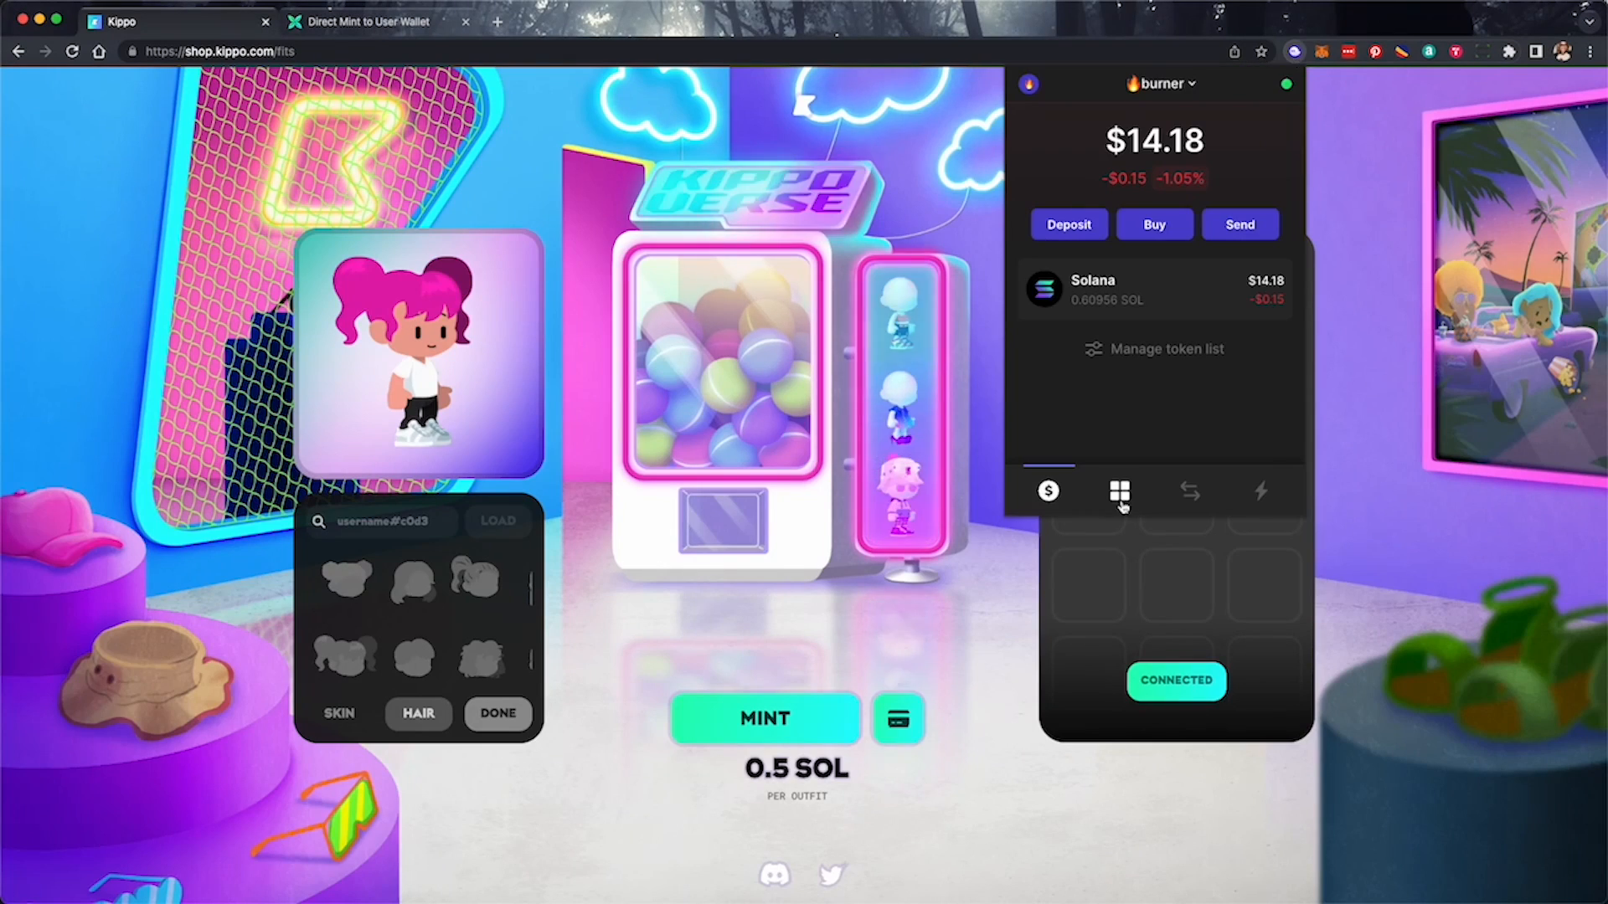
{"action": "left_click", "coordinate": [1121, 491]}
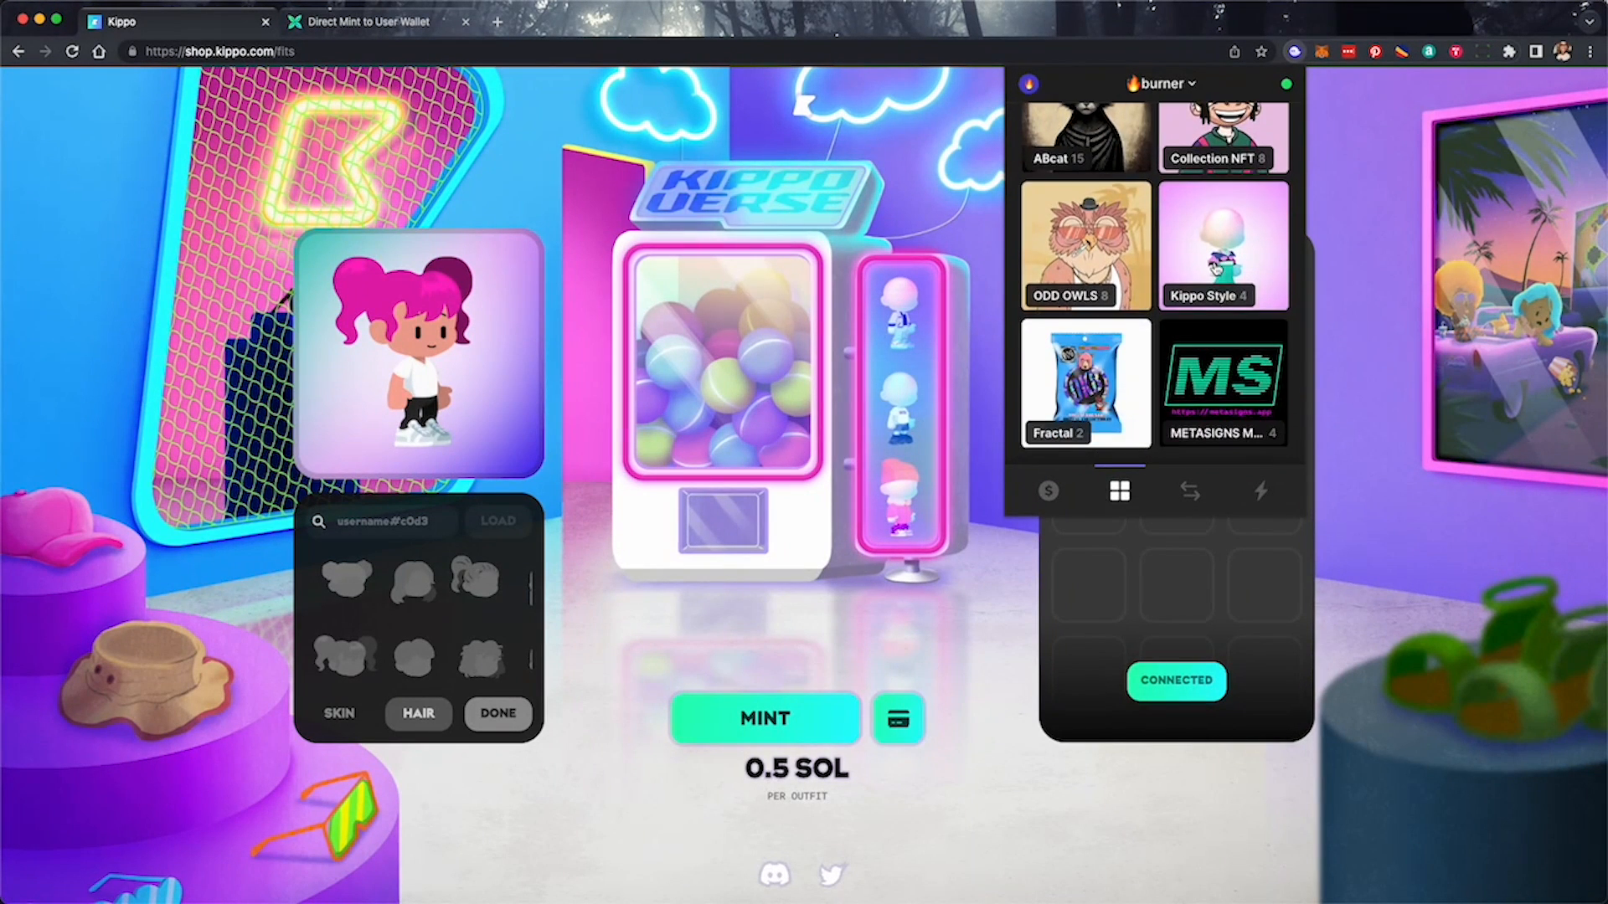
{"action": "left_click", "coordinate": [1223, 242]}
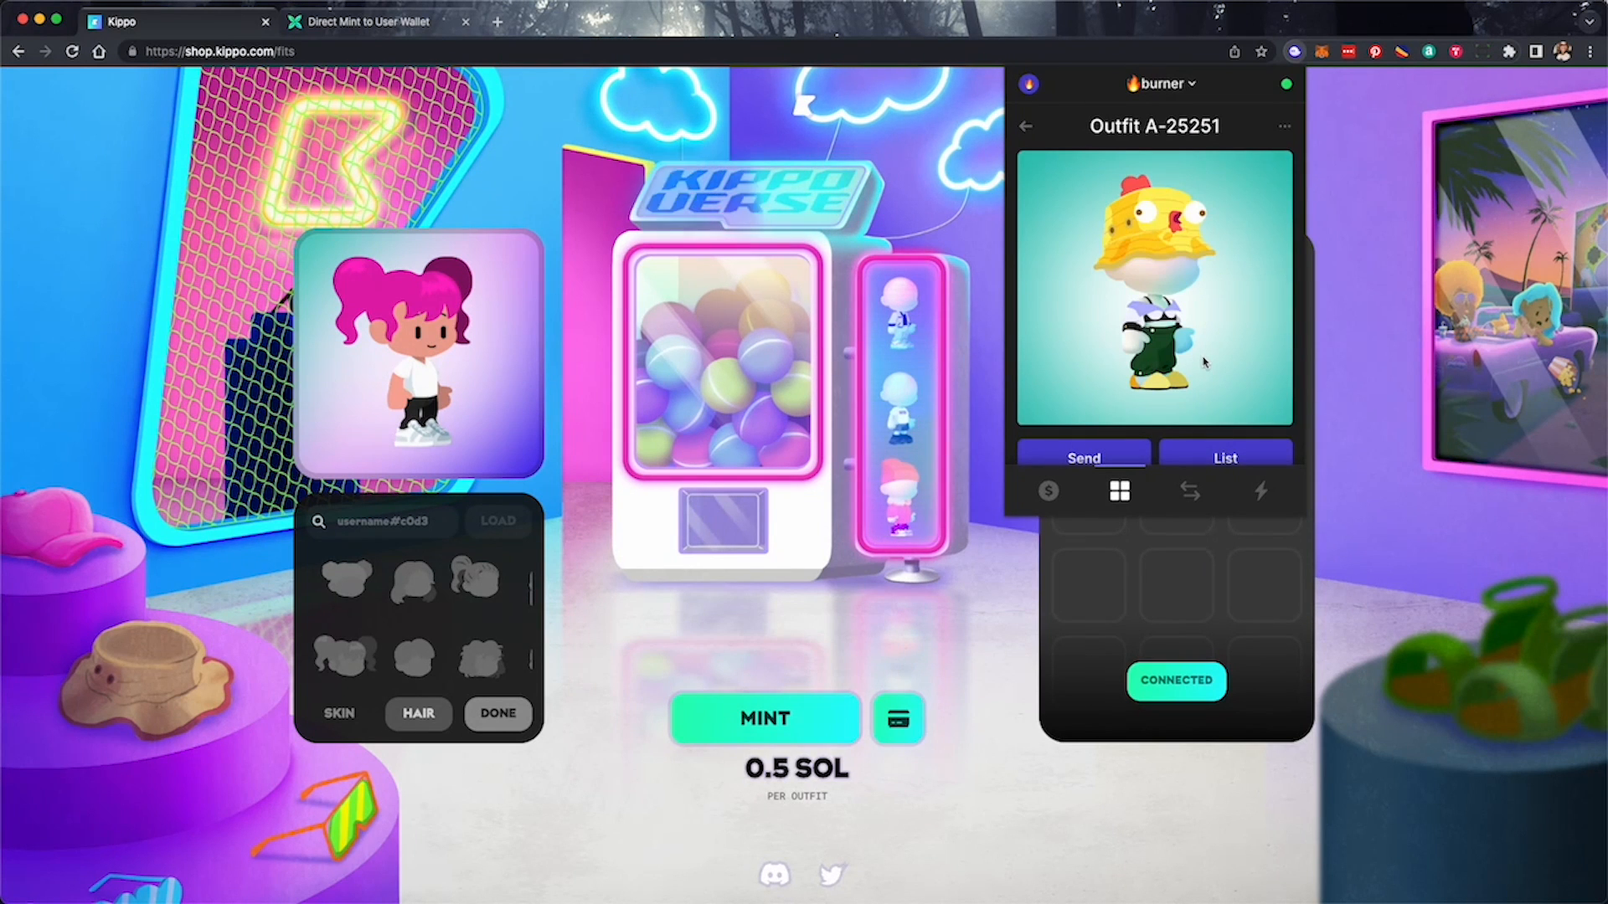
{"action": "left_click", "coordinate": [380, 22]}
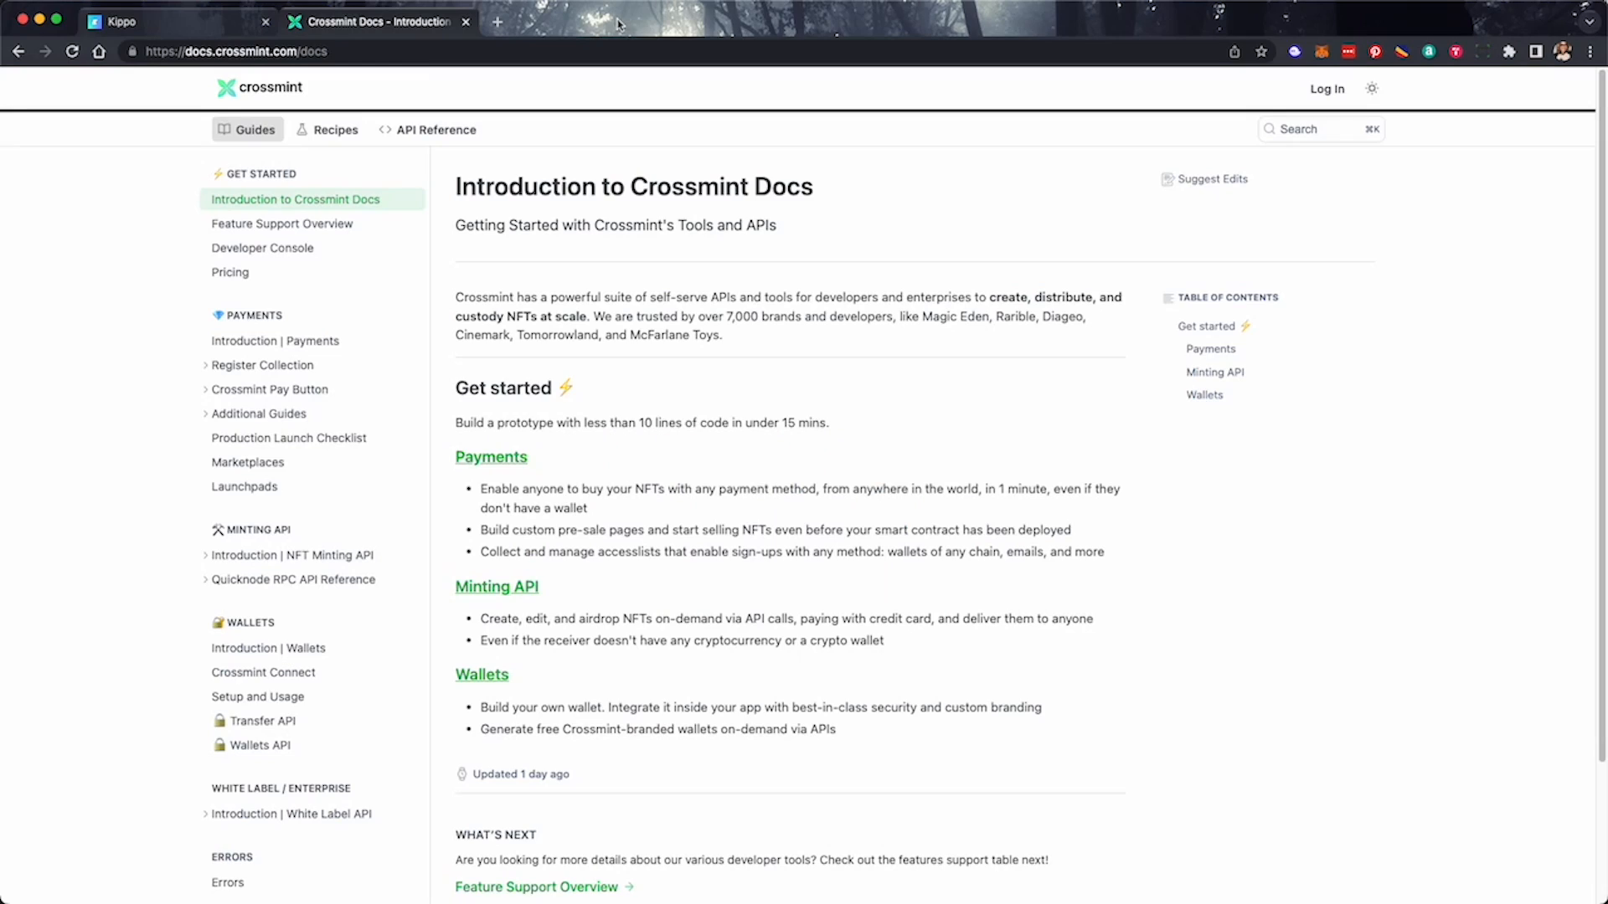